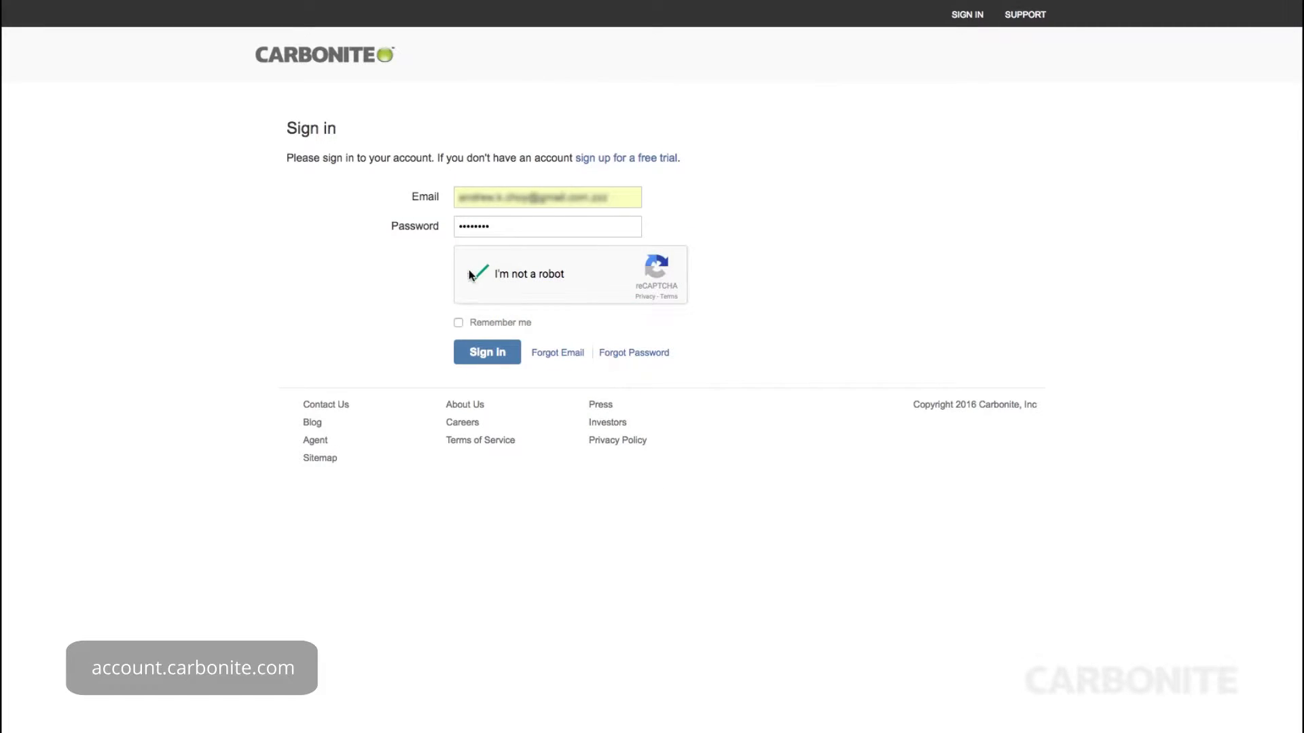
Pass the 'I'm not a robot' check and sign in to Carbonite.
{"action": "left_click", "coordinate": [486, 353]}
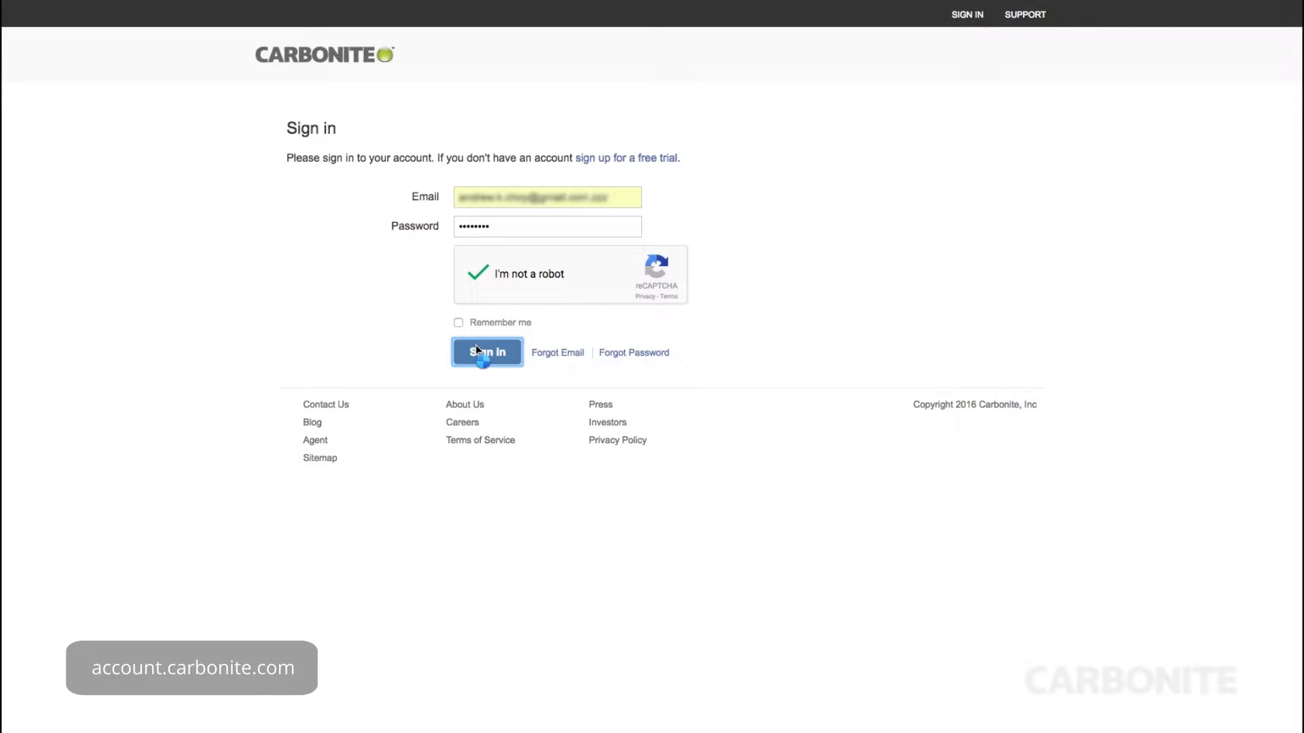
{"action": "left_click", "coordinate": [487, 352]}
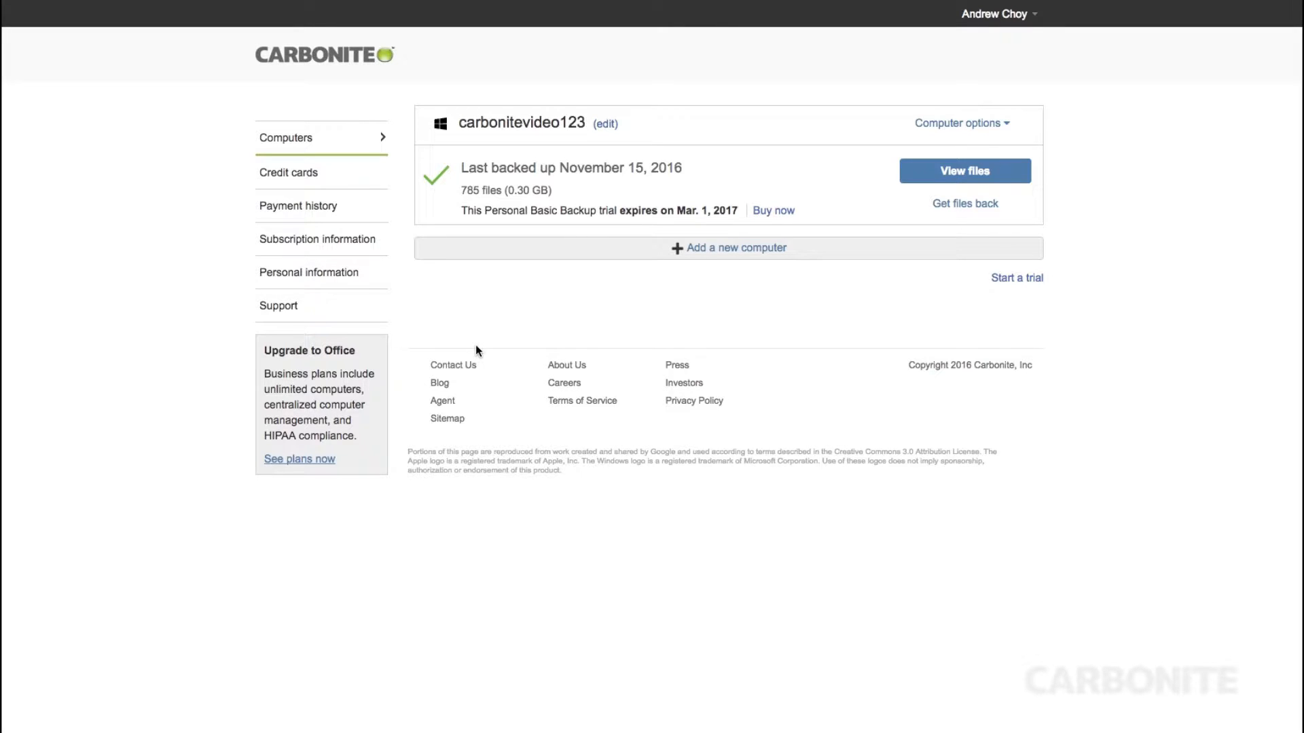
{"action": "mouse_move", "coordinate": [569, 335]}
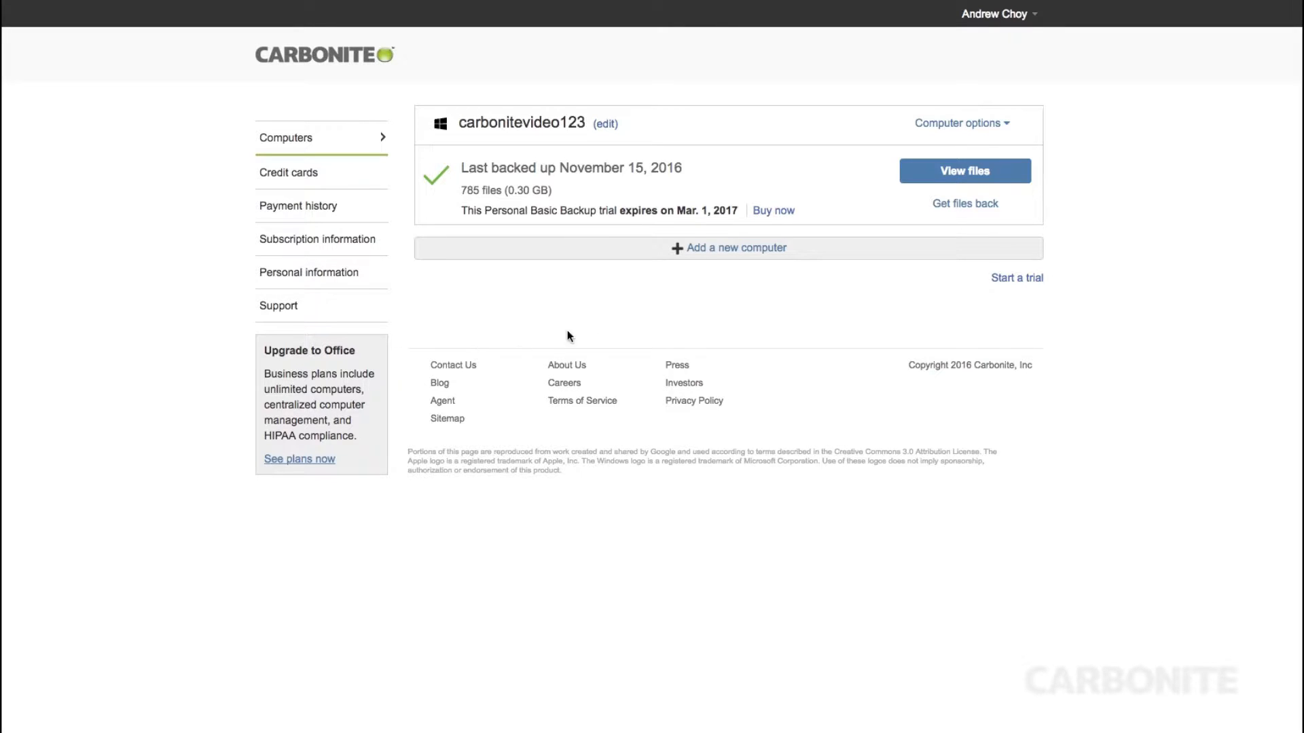
{"action": "mouse_move", "coordinate": [999, 282]}
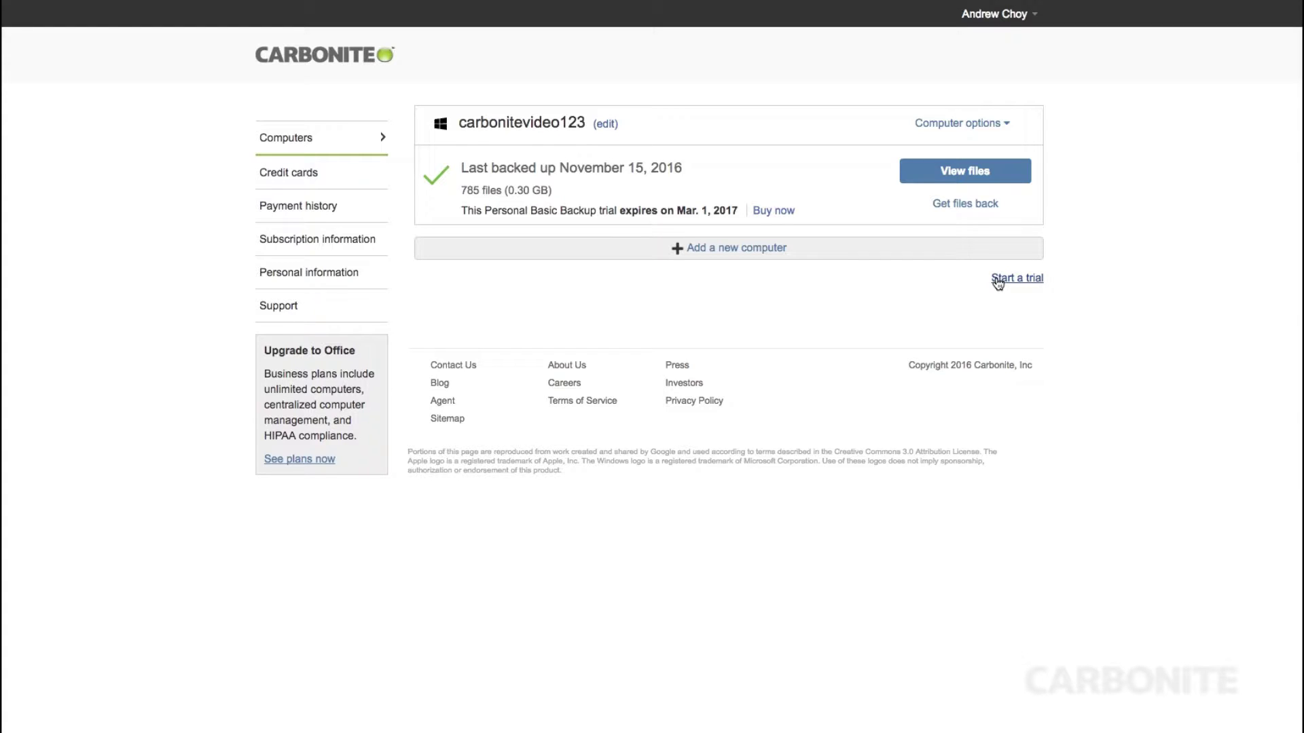
Choose 'Start a trial' under 'Add a new computer' on the Computers page.
{"action": "left_click", "coordinate": [1017, 278]}
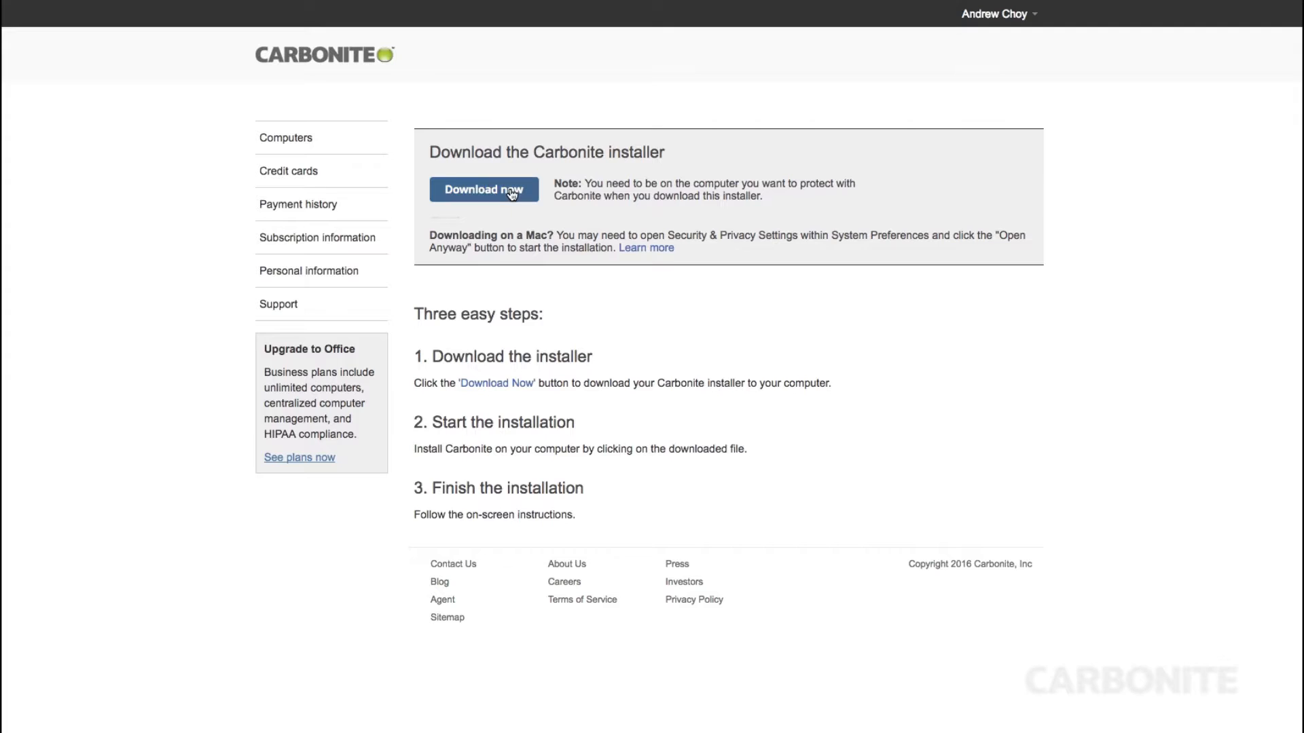
Download the Carbonite installer with 'Download now'.
{"action": "left_click", "coordinate": [484, 190]}
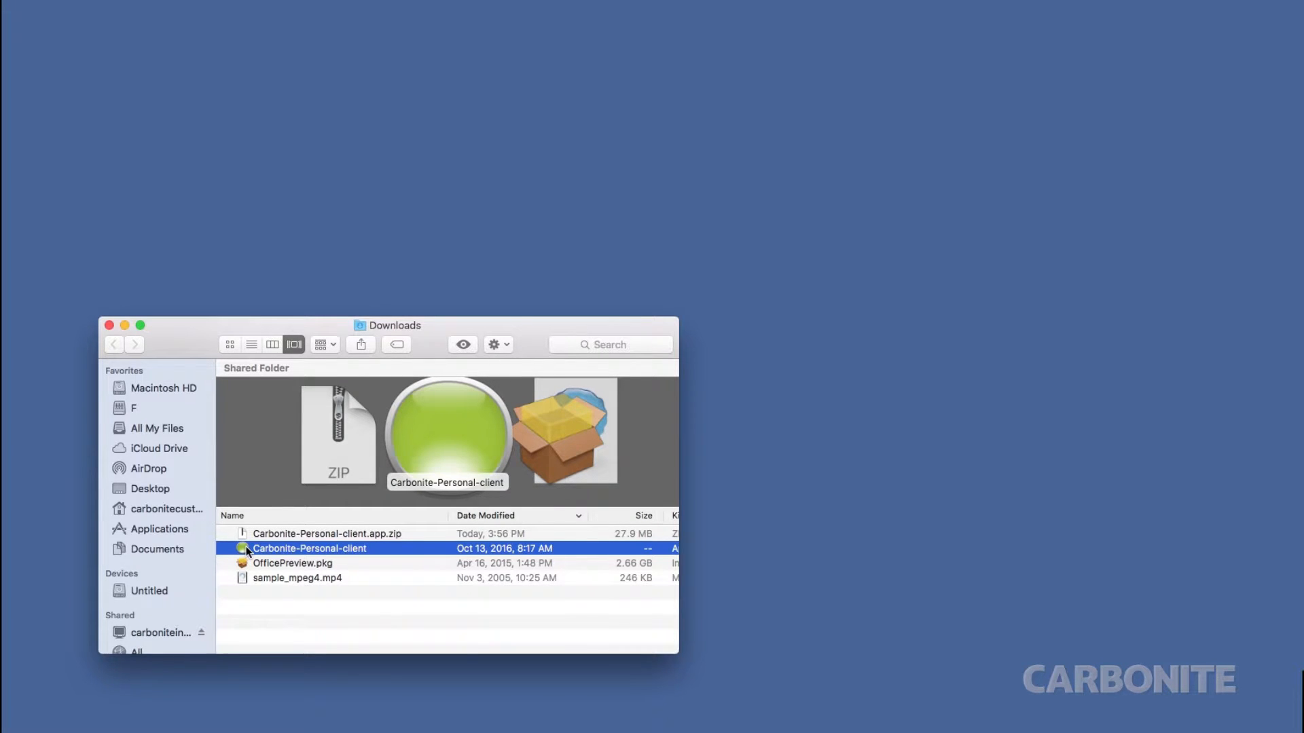
Launch Carbonite-Personal-client from Downloads and approve opening it.
{"action": "double_click", "coordinate": [309, 548]}
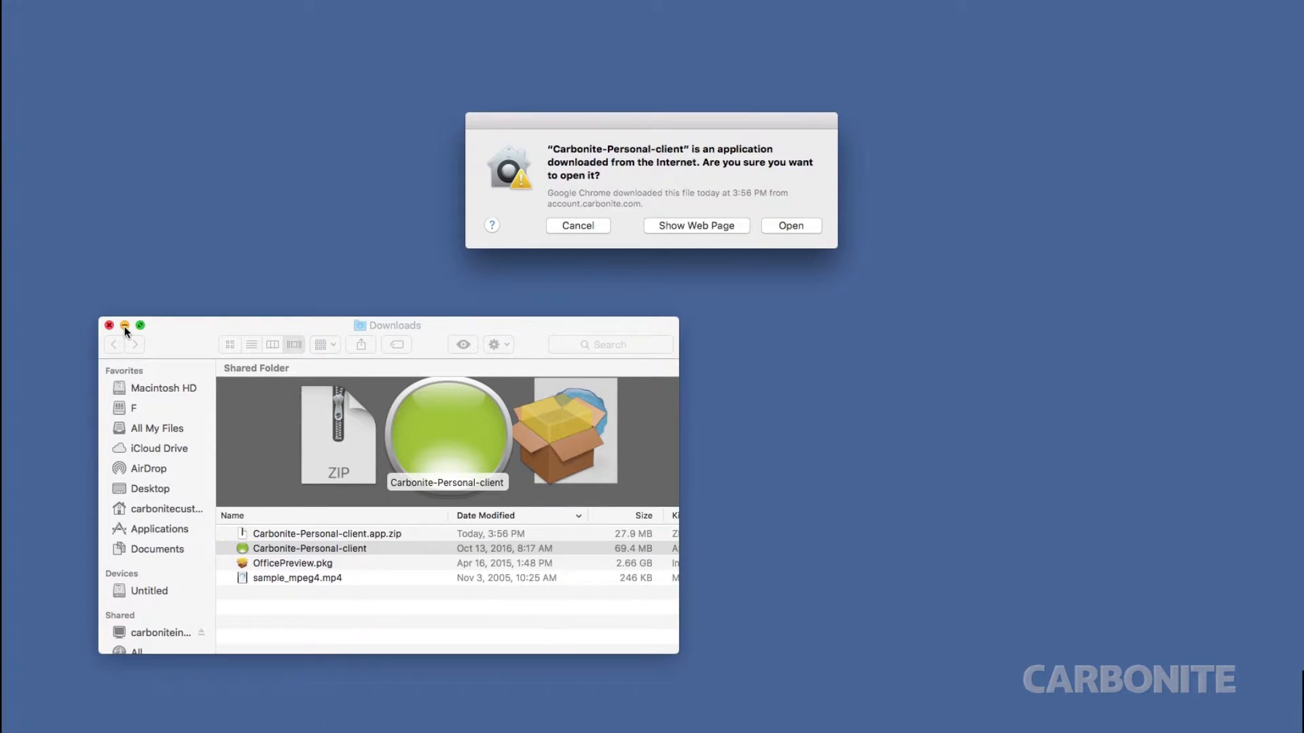
{"action": "left_click", "coordinate": [578, 225]}
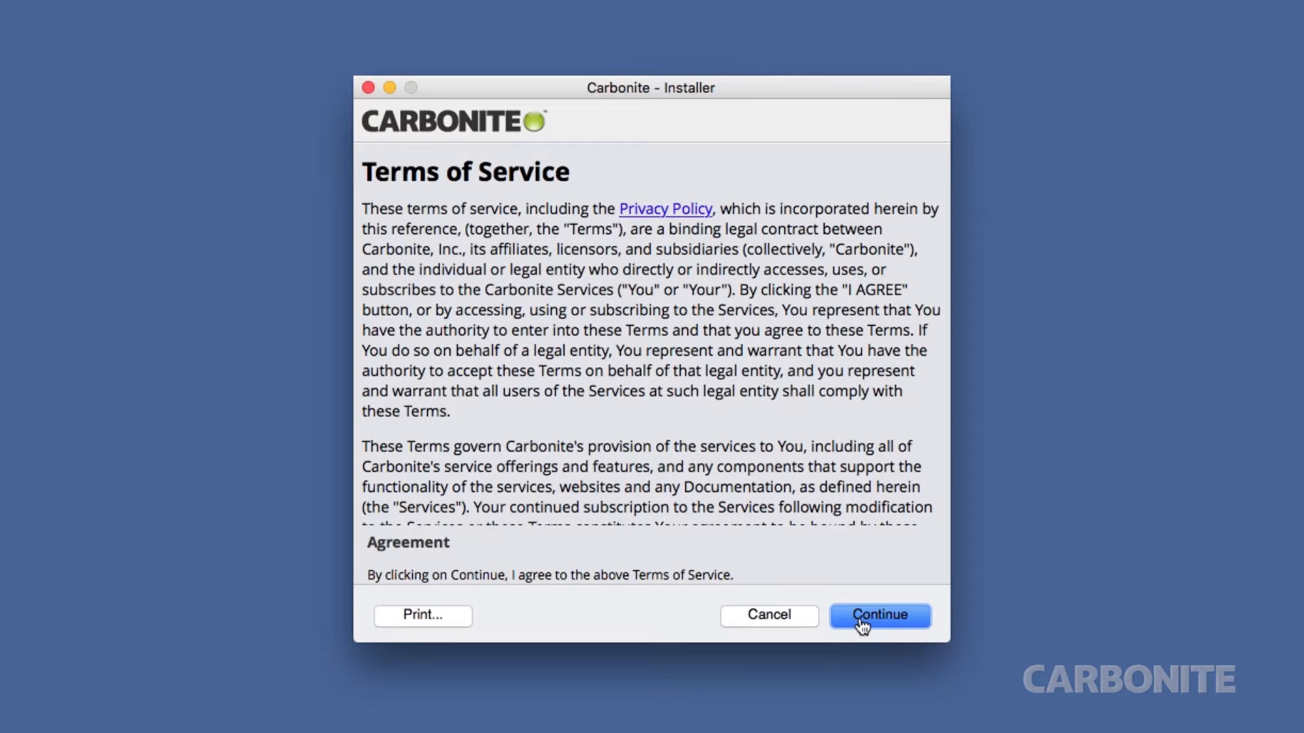
Accept the Terms of Service and add the installer's helper tool.
{"action": "left_click", "coordinate": [880, 615]}
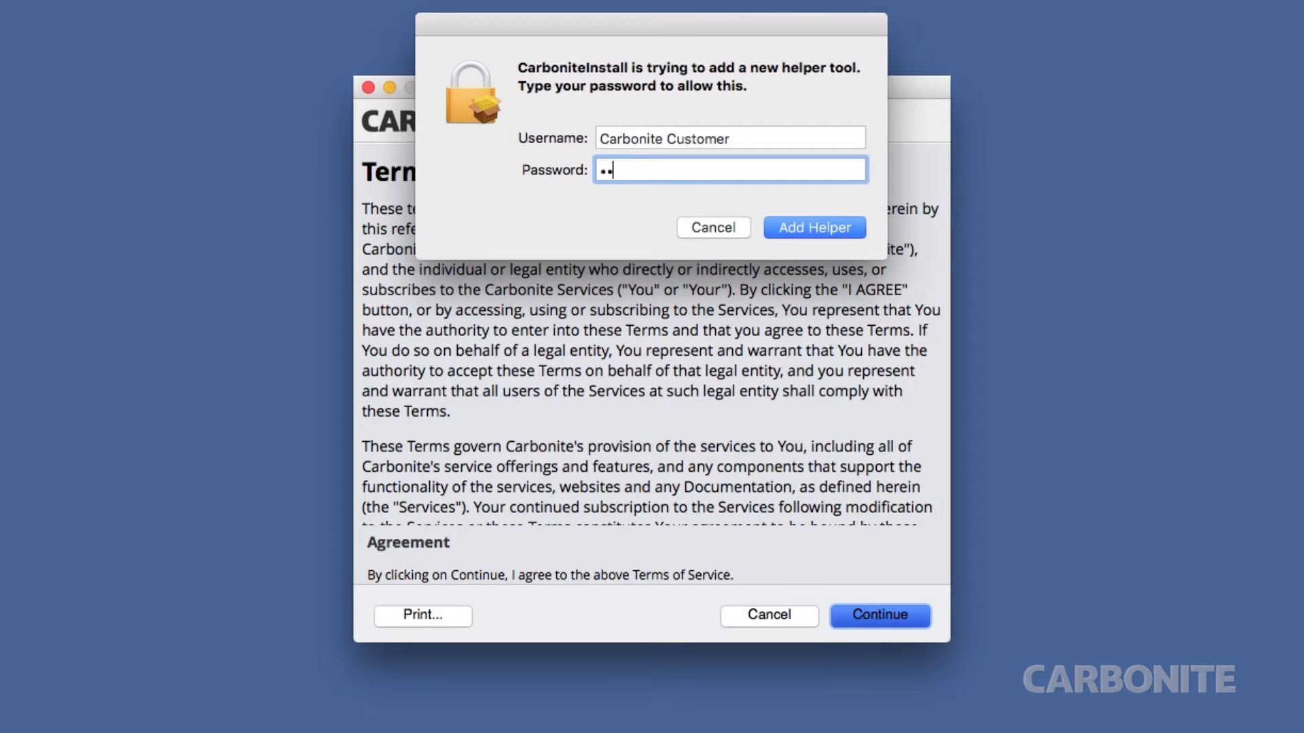
{"action": "left_click", "coordinate": [814, 227]}
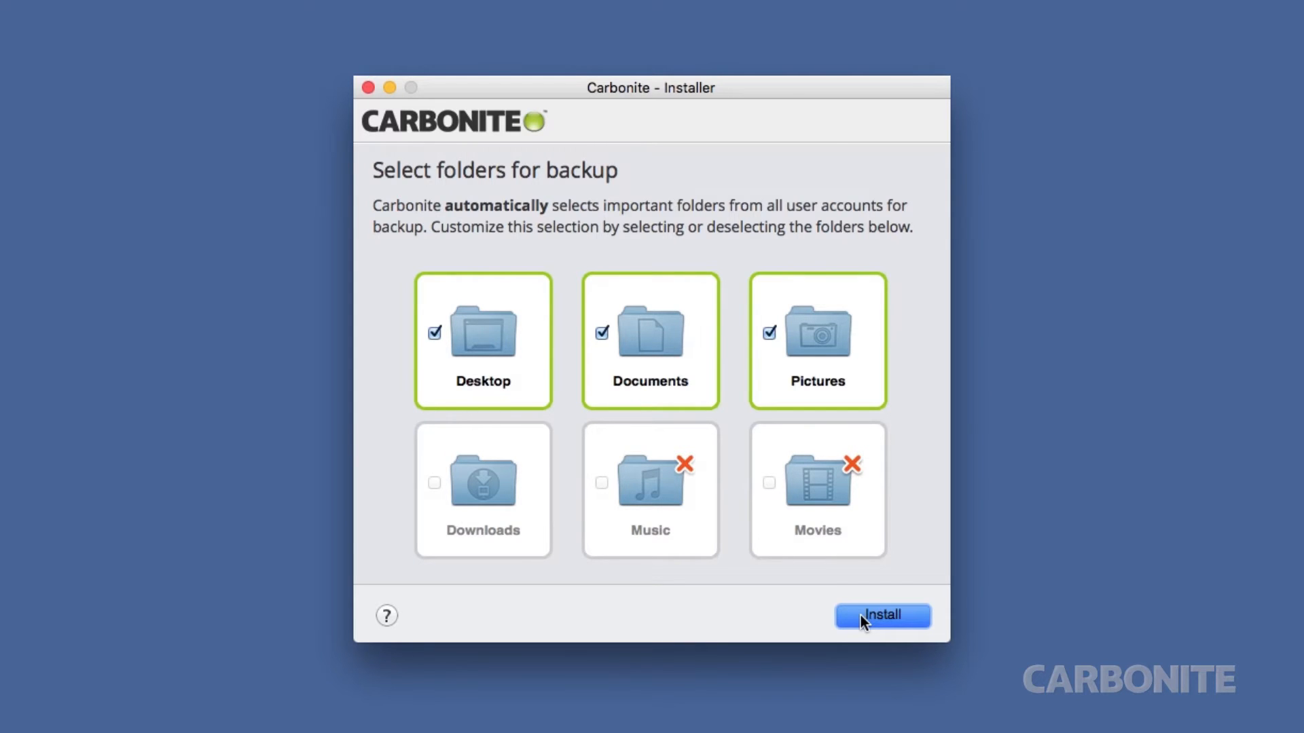
Add Downloads to the backup folders, install, and open Carbonite.
{"action": "left_click", "coordinate": [434, 483]}
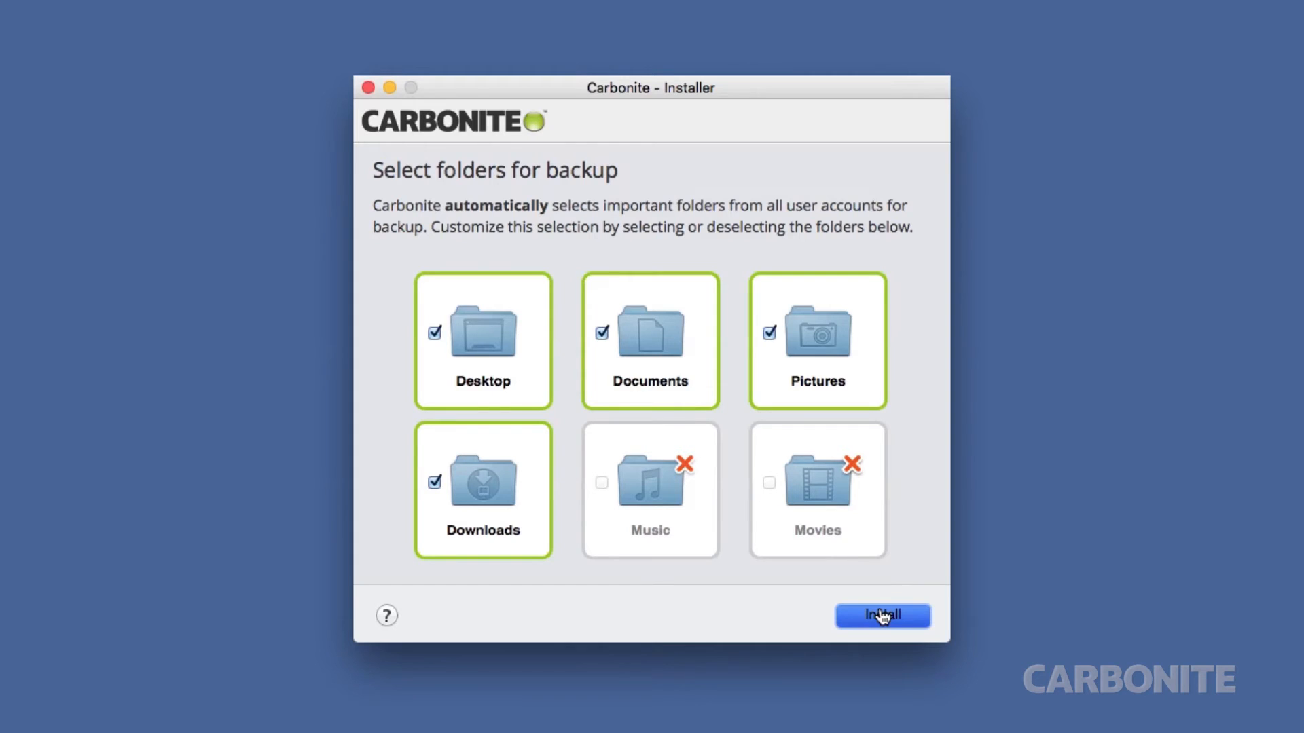
{"action": "left_click", "coordinate": [882, 615]}
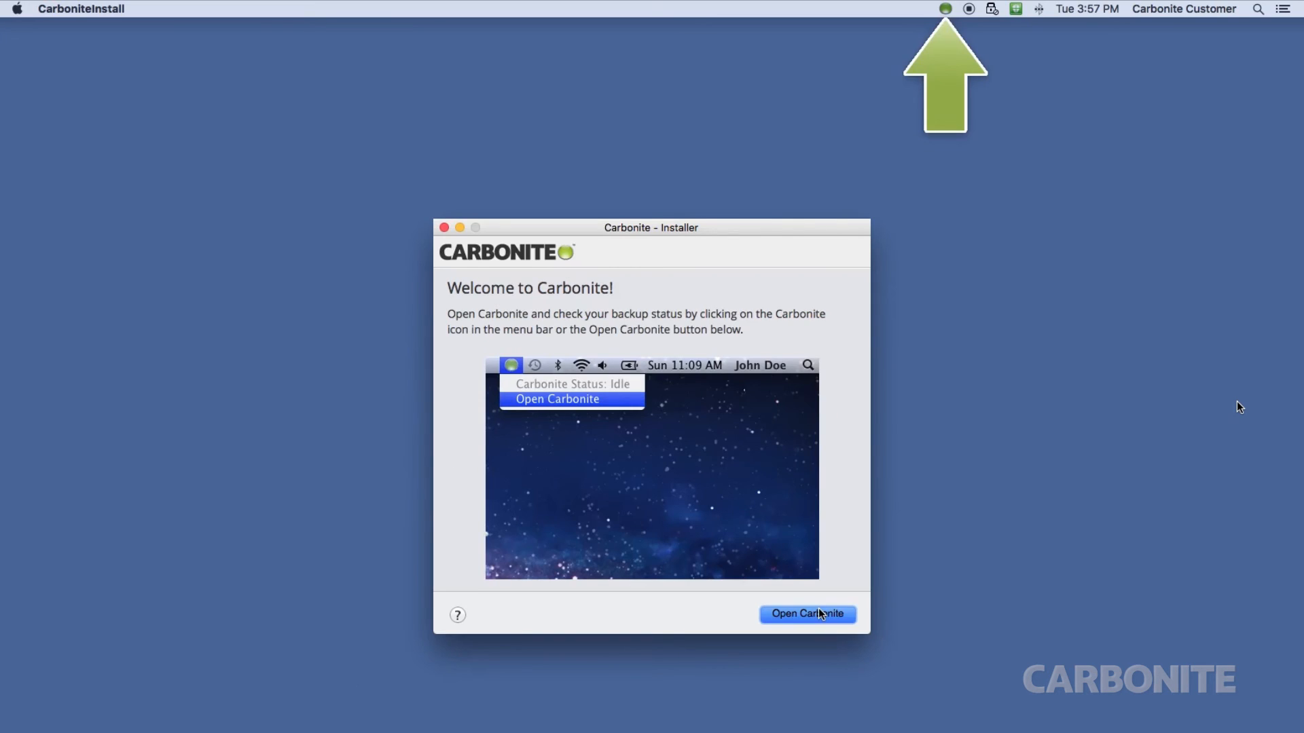
{"action": "left_click", "coordinate": [807, 613]}
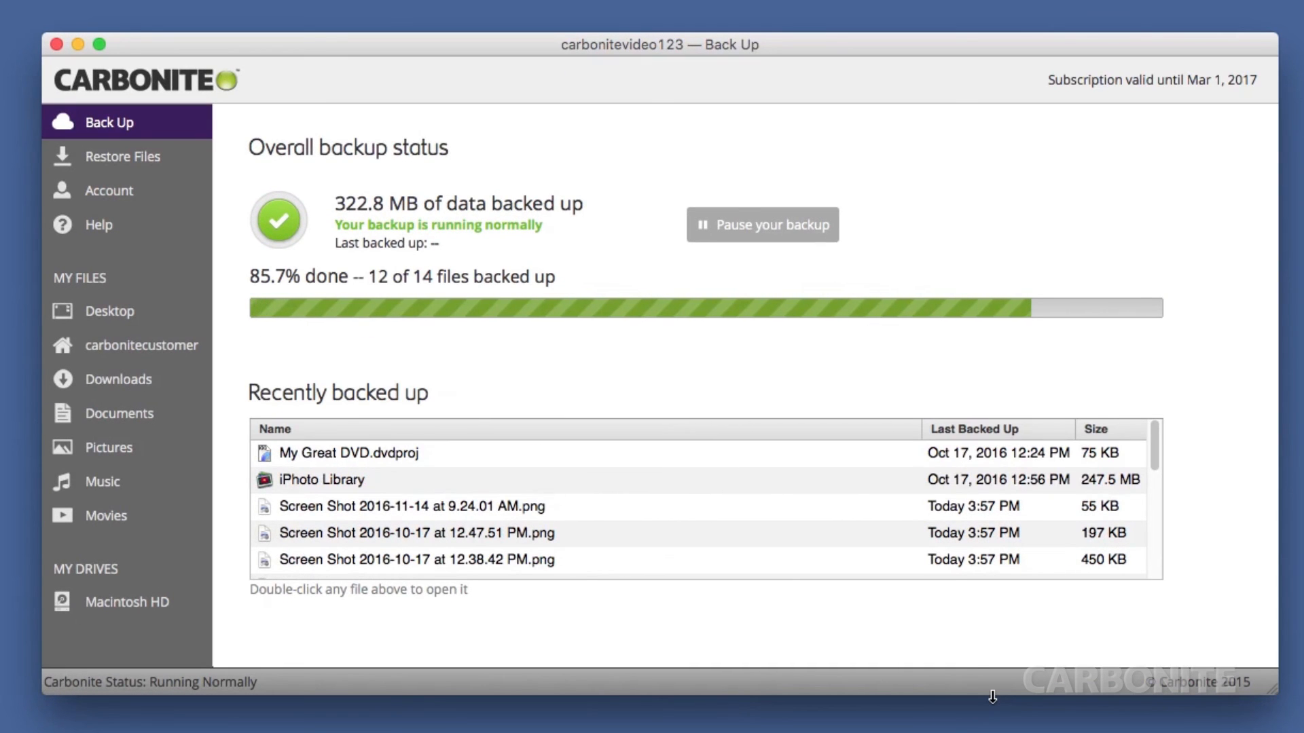